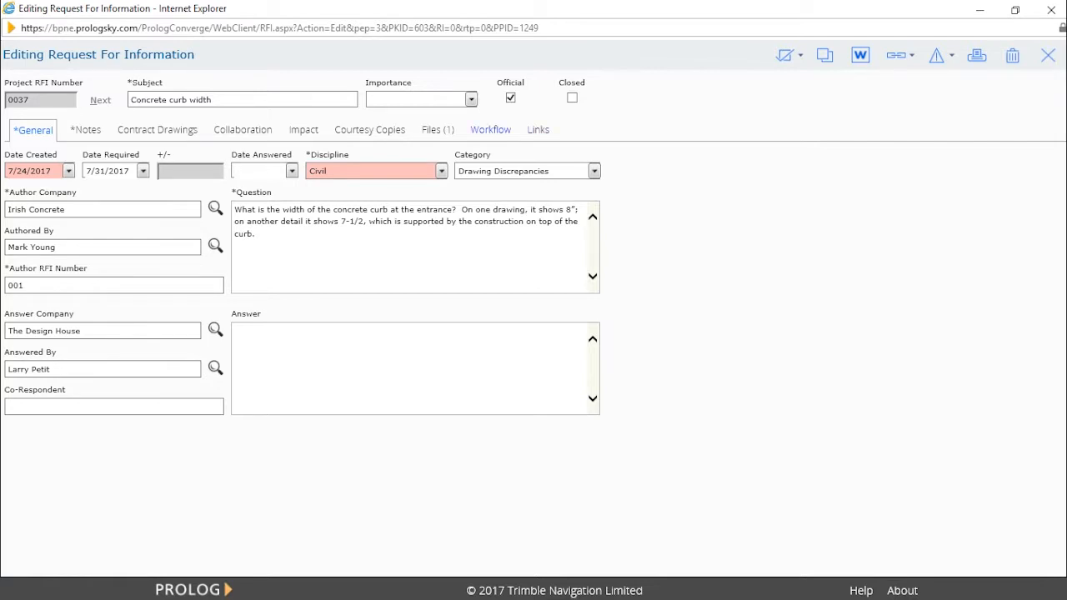
Show RFI 0037's Civil-template workflow grid listing approval steps, roles, companies and contacts
{"action": "left_click", "coordinate": [491, 130]}
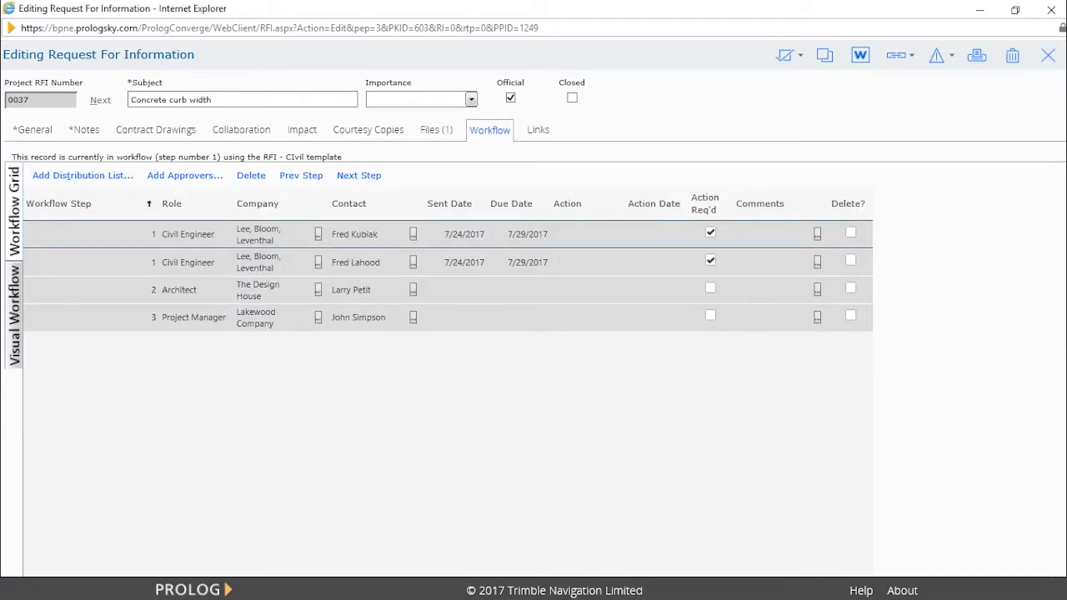